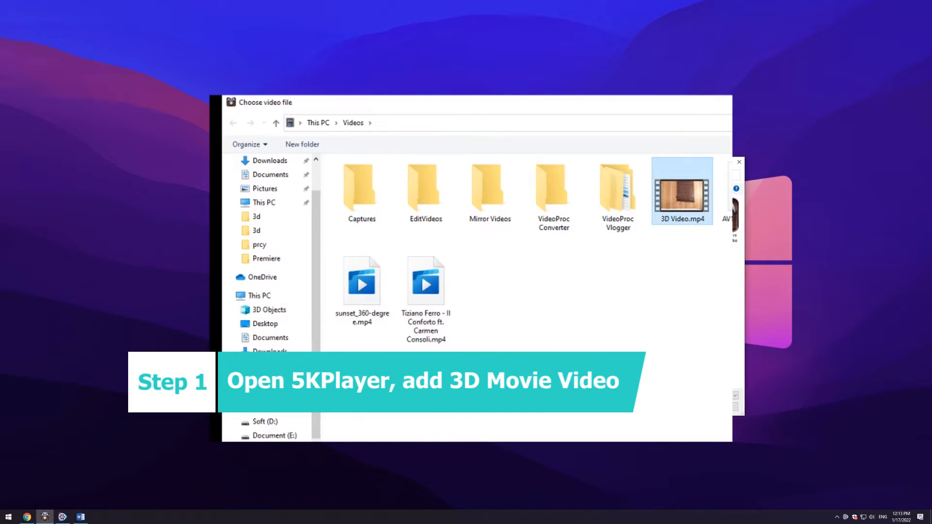
# Play 3D Video.mp4 and open its Video effect settings.
pyautogui.doubleClick(681, 189)
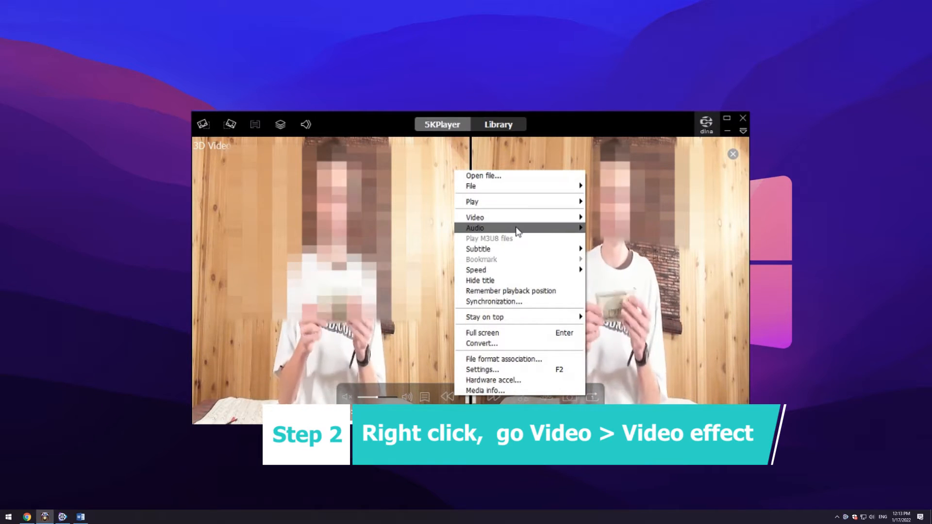
pyautogui.moveTo(474, 217)
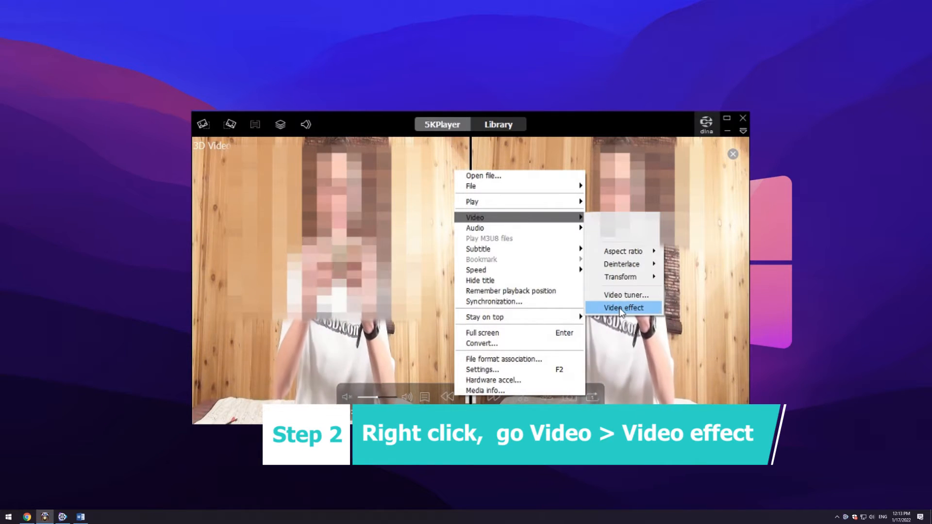
pyautogui.click(622, 308)
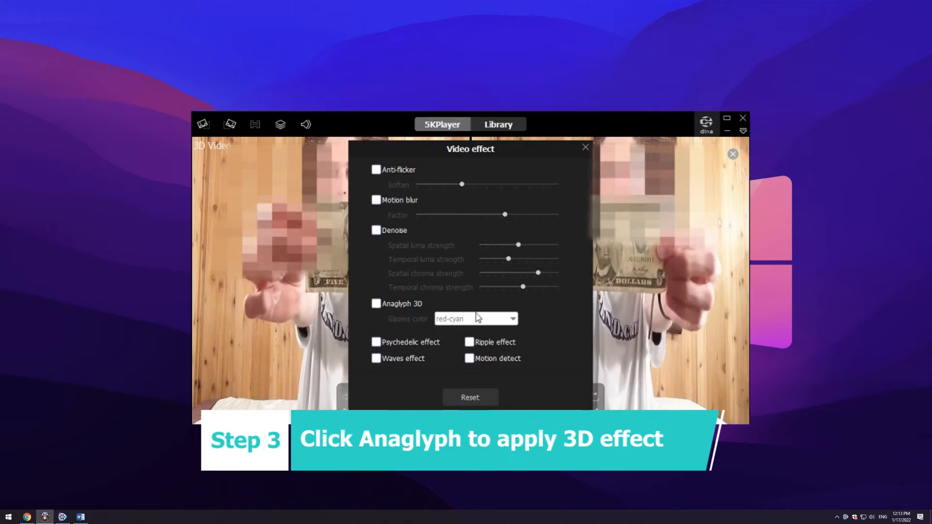
# Enable Anaglyph 3D with red-green glasses colour on the 3D video.
pyautogui.click(375, 304)
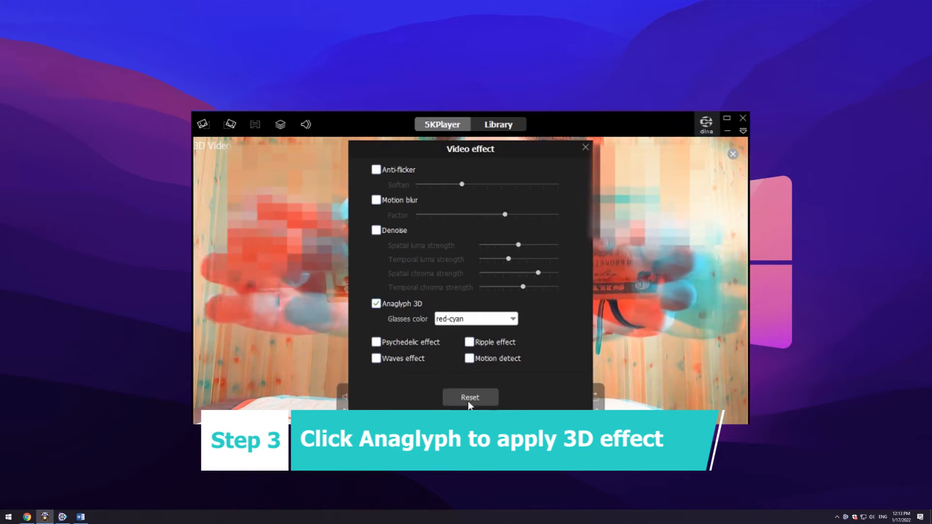
pyautogui.click(512, 318)
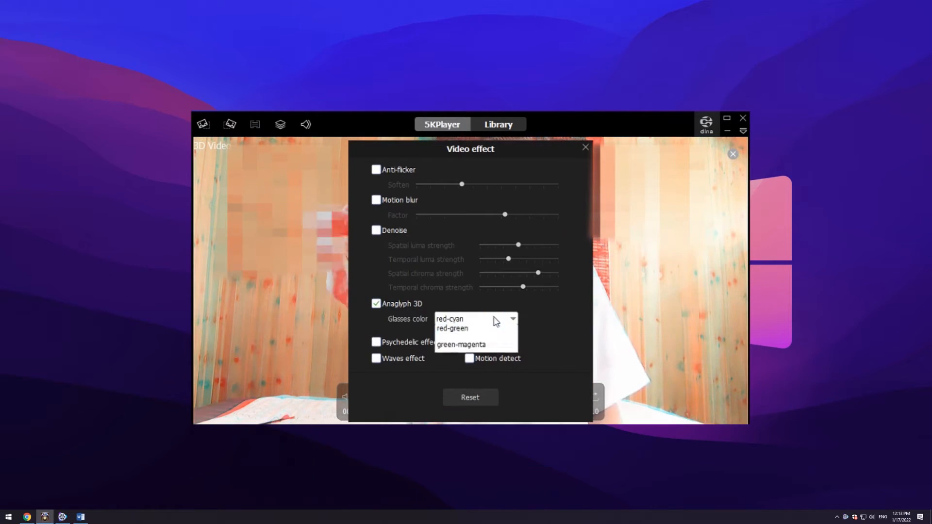
pyautogui.click(450, 318)
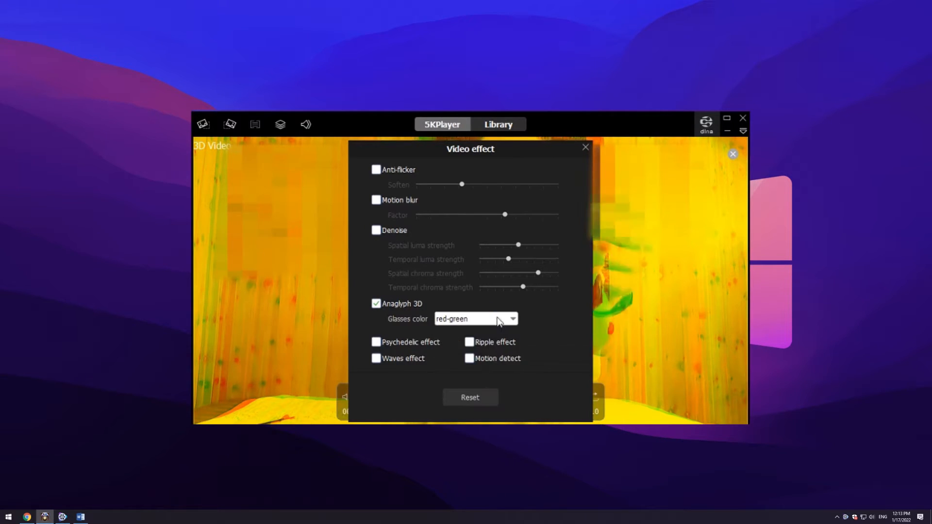
pyautogui.click(474, 319)
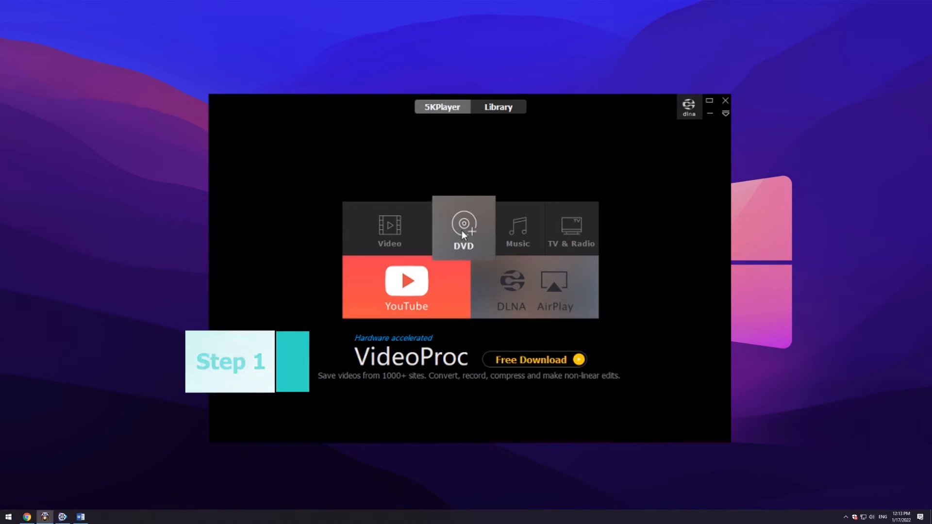
# Load Alien-1.iso as the DVD ISO source and start playback.
pyautogui.click(463, 229)
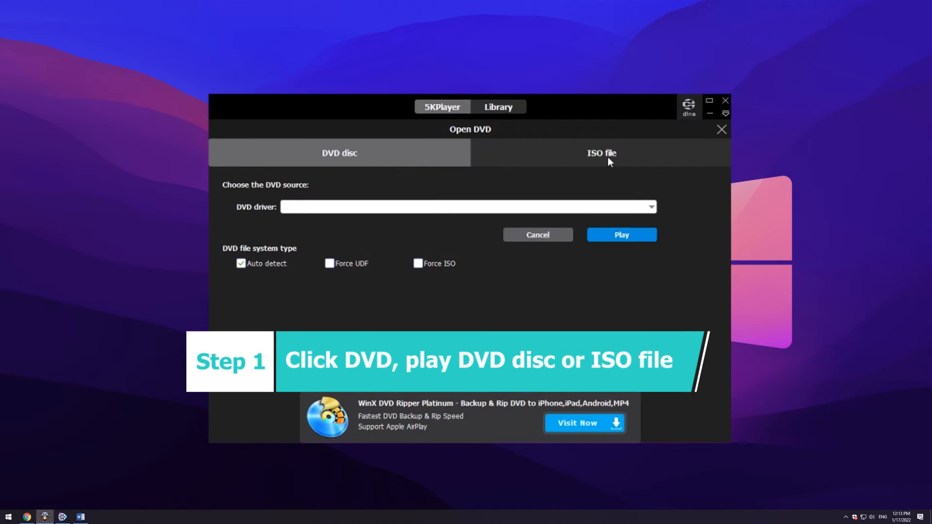
pyautogui.click(601, 153)
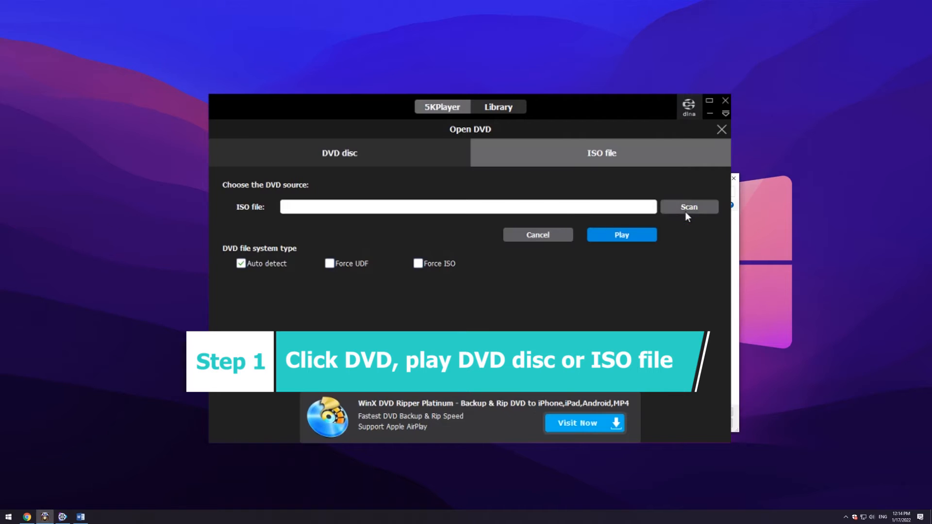
pyautogui.click(688, 207)
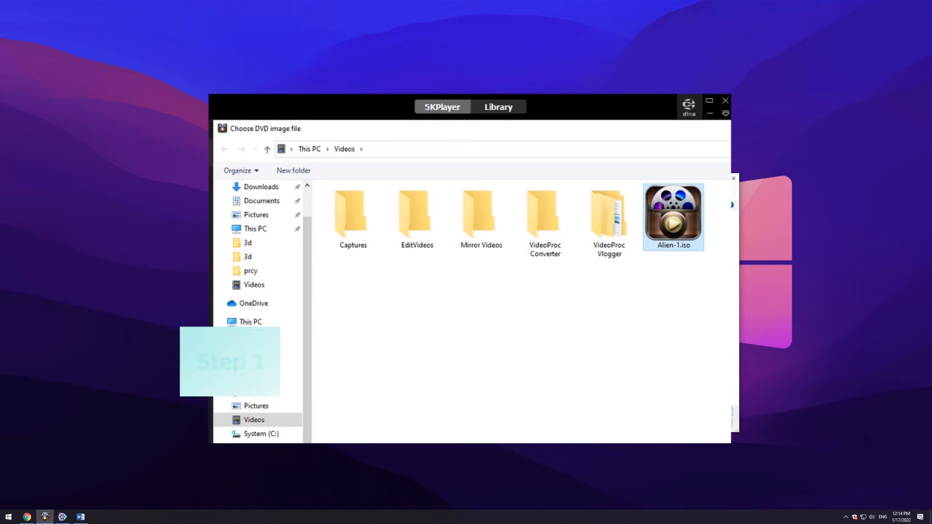
pyautogui.doubleClick(673, 215)
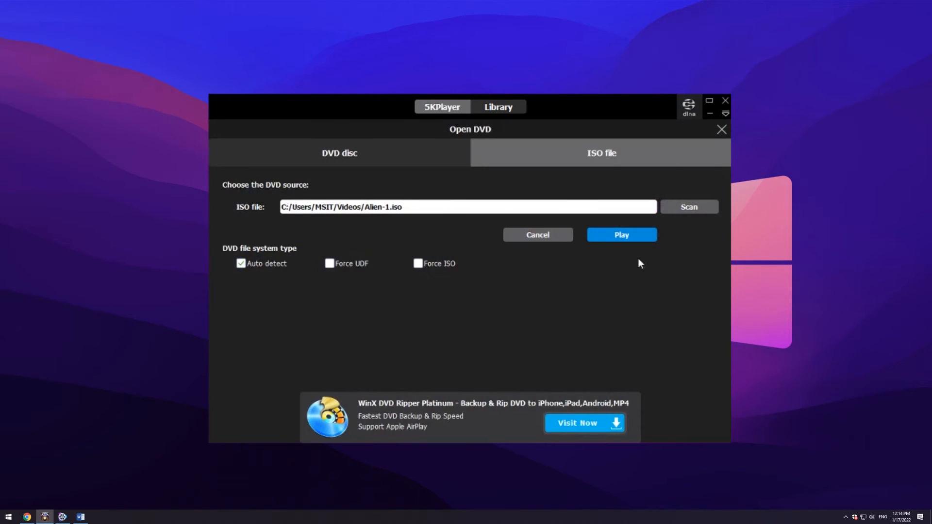
pyautogui.click(621, 234)
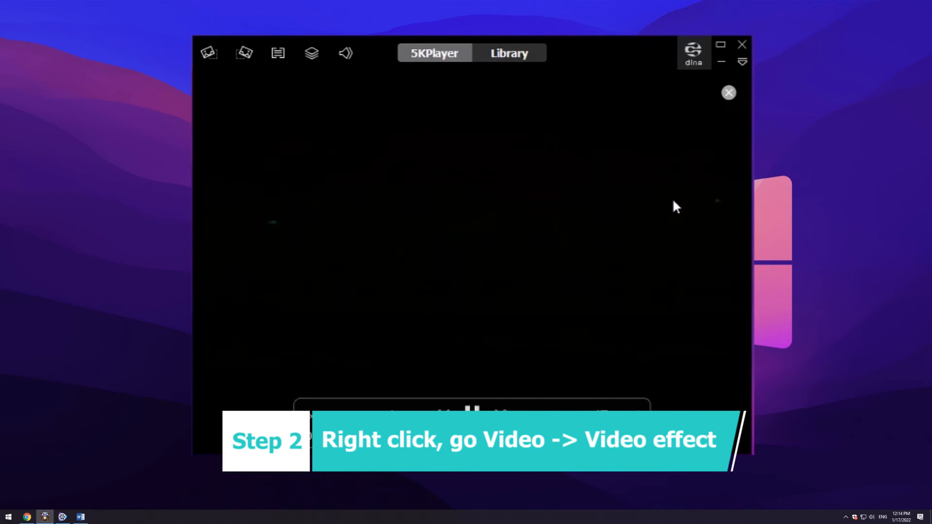
# Turn on Anaglyph 3D for the Alien-1.iso video, then close the effect window.
pyautogui.rightClick(464, 258)
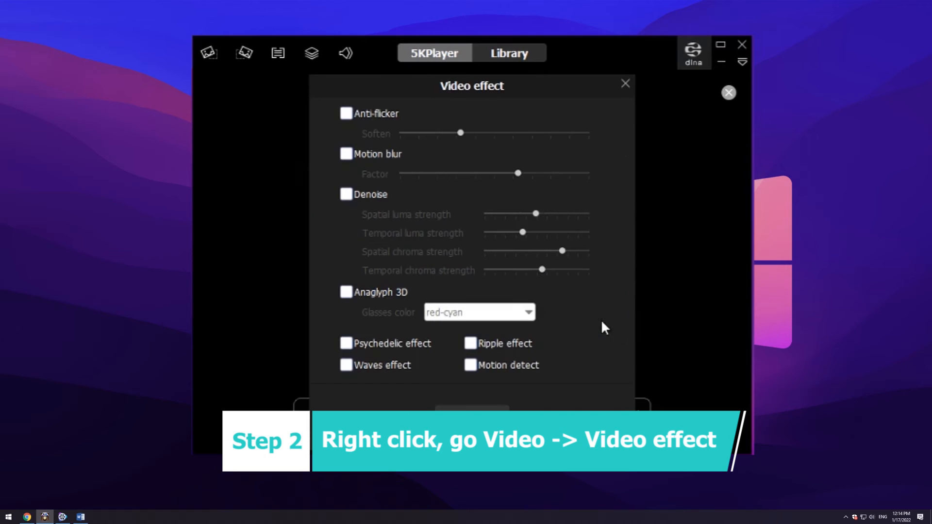
pyautogui.click(346, 291)
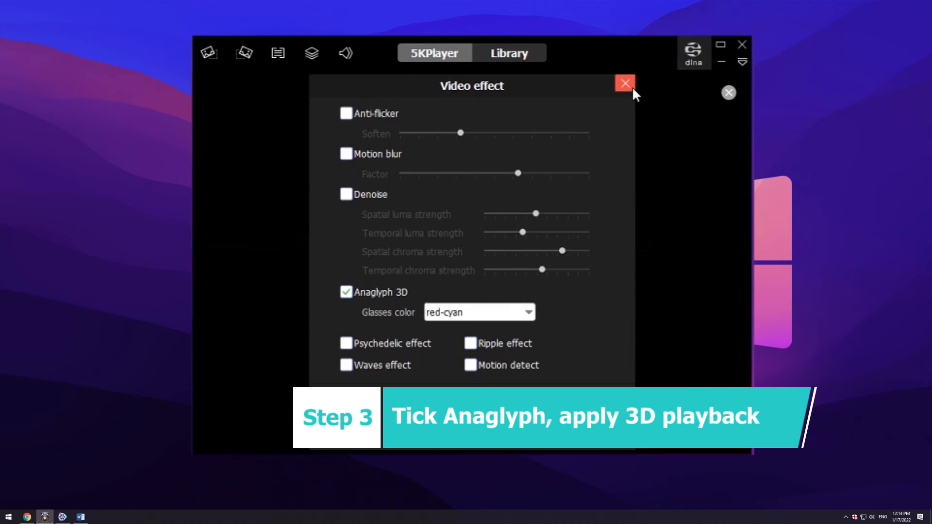
pyautogui.click(625, 83)
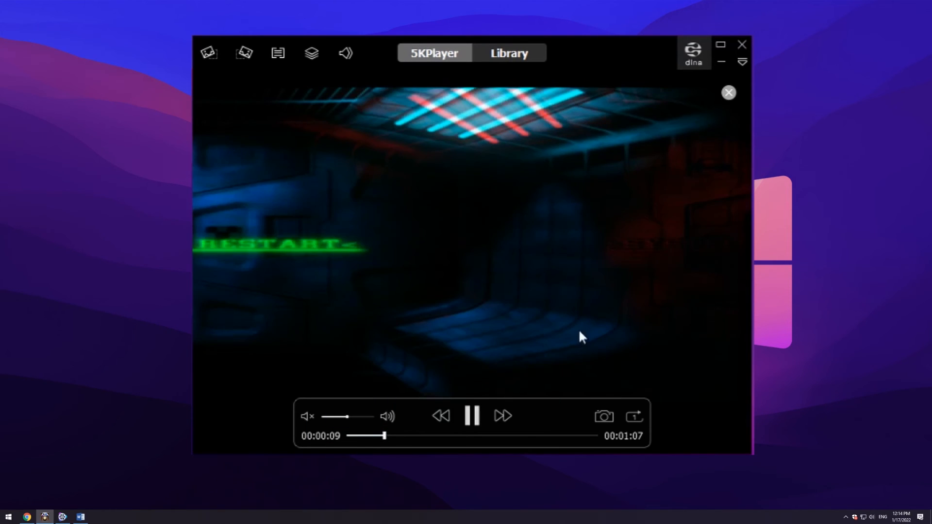